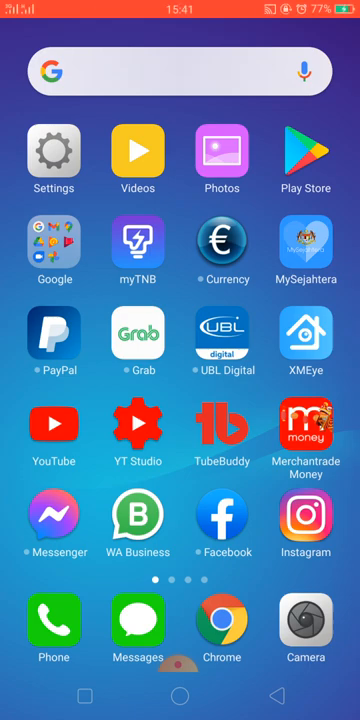
Launch the Phone app from the home-screen dock so the dialer keypad shows
click(52, 628)
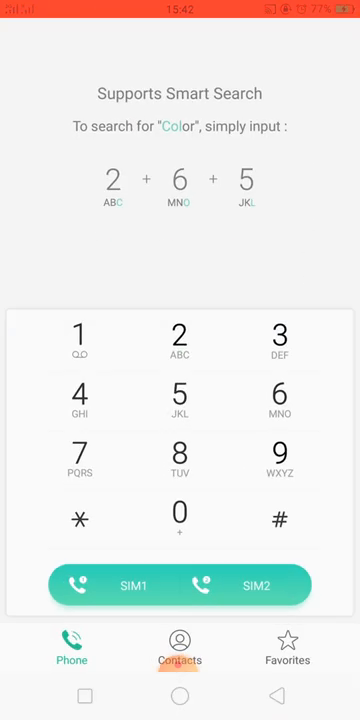